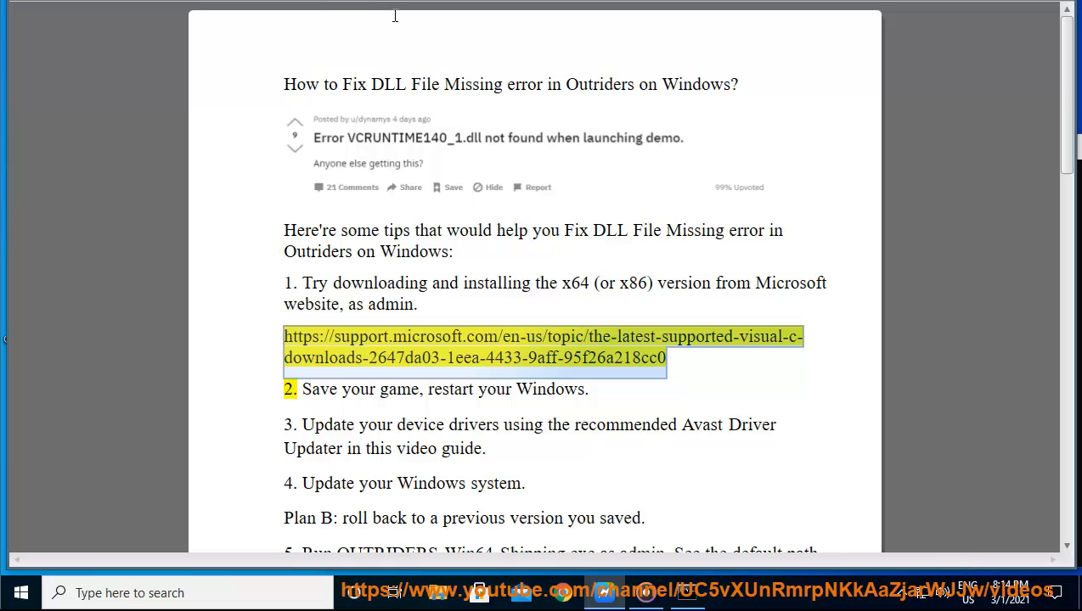
{"action": "mouse_move", "coordinate": [671, 224]}
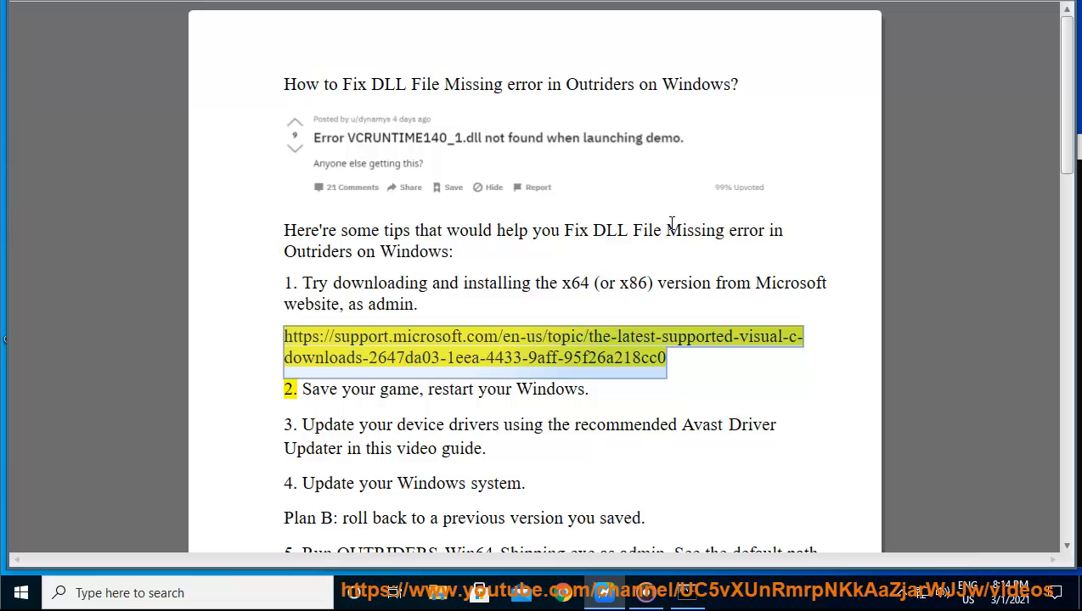
{"action": "mouse_move", "coordinate": [687, 479]}
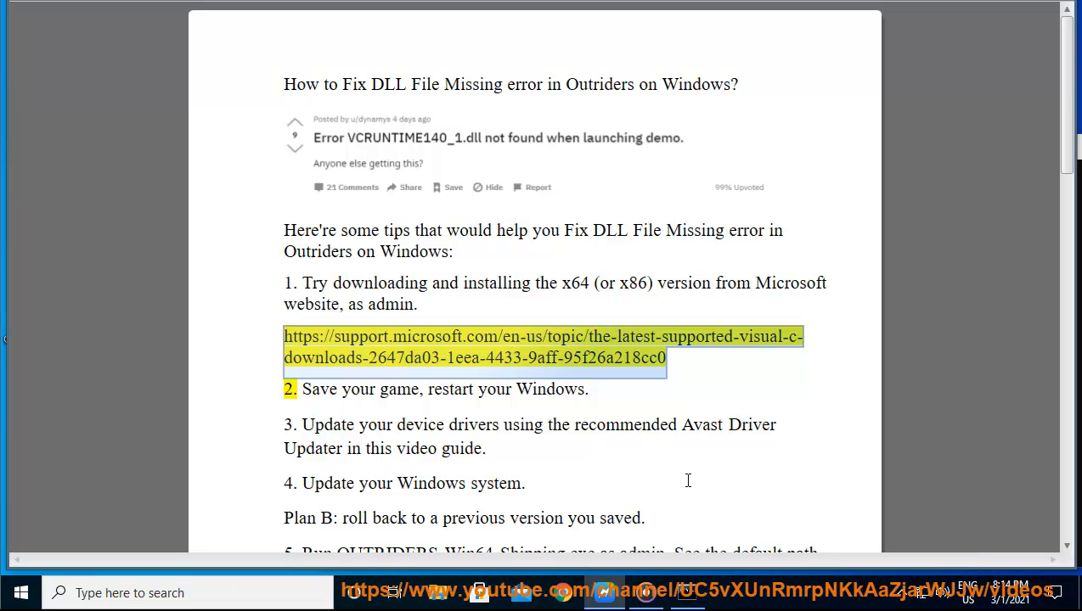
{"action": "mouse_move", "coordinate": [282, 407]}
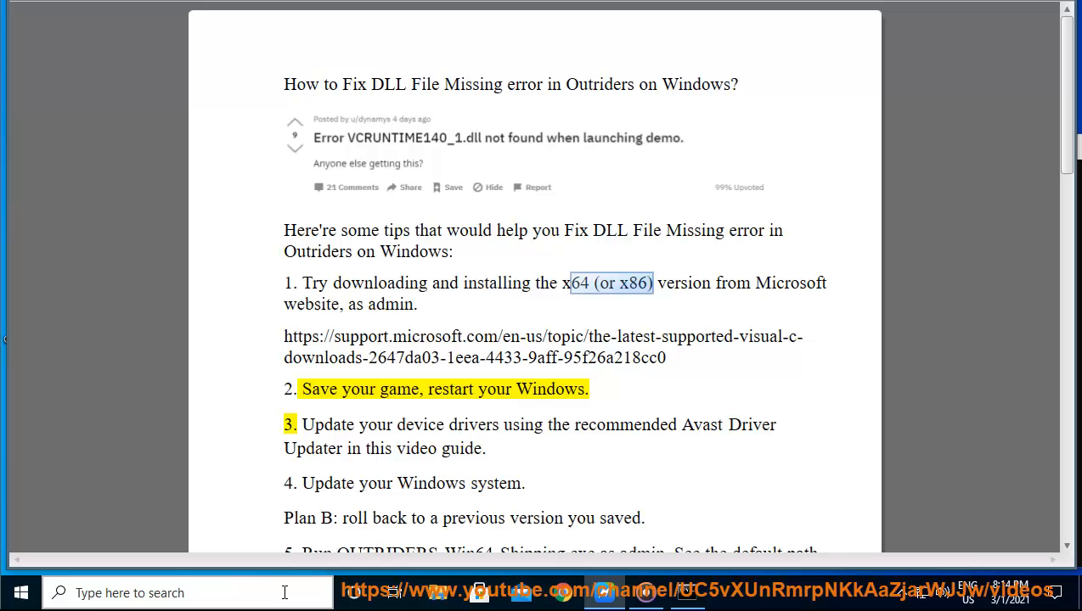
Scroll to the Visual Studio 2015, 2017 and 2019 section and start downloading vc_redist.x64.exe
{"action": "type", "text": "SYS"}
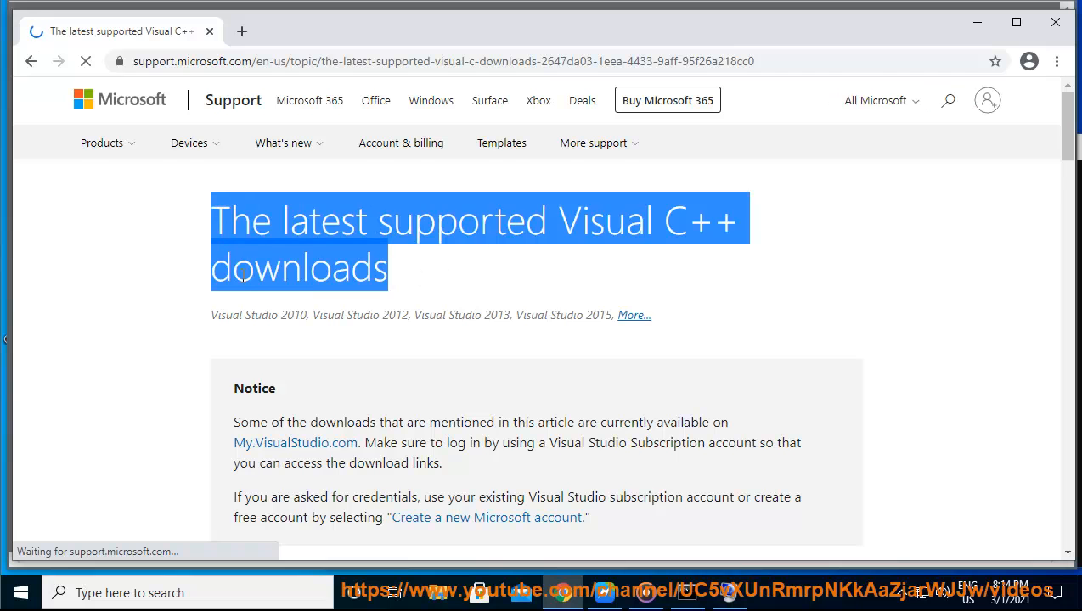
{"action": "scroll", "scroll_direction": "down", "scroll_amount": 3}
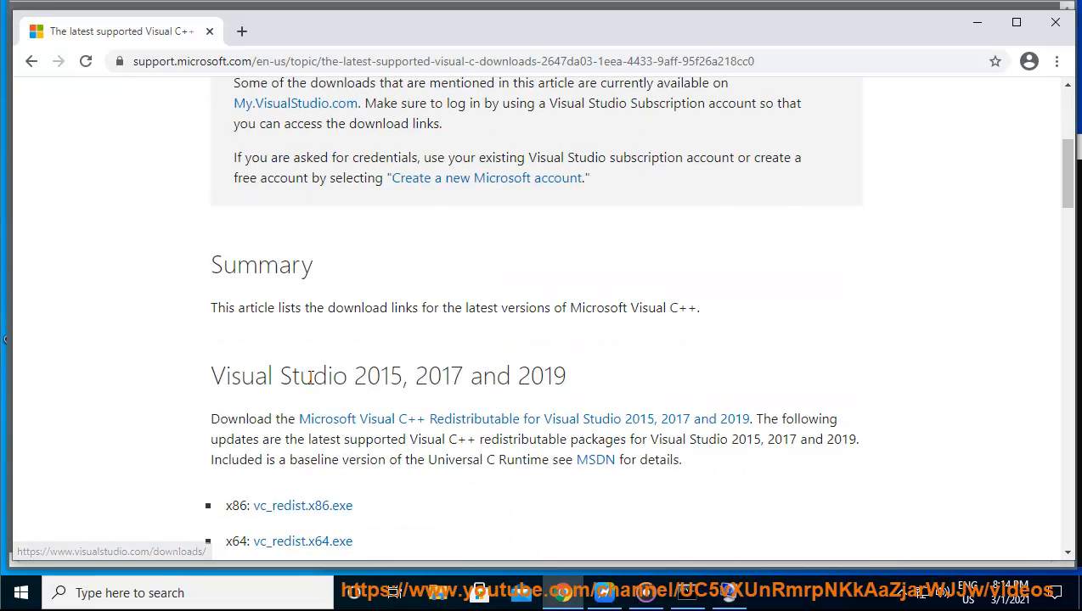
{"action": "scroll", "scroll_direction": "down", "scroll_amount": 3}
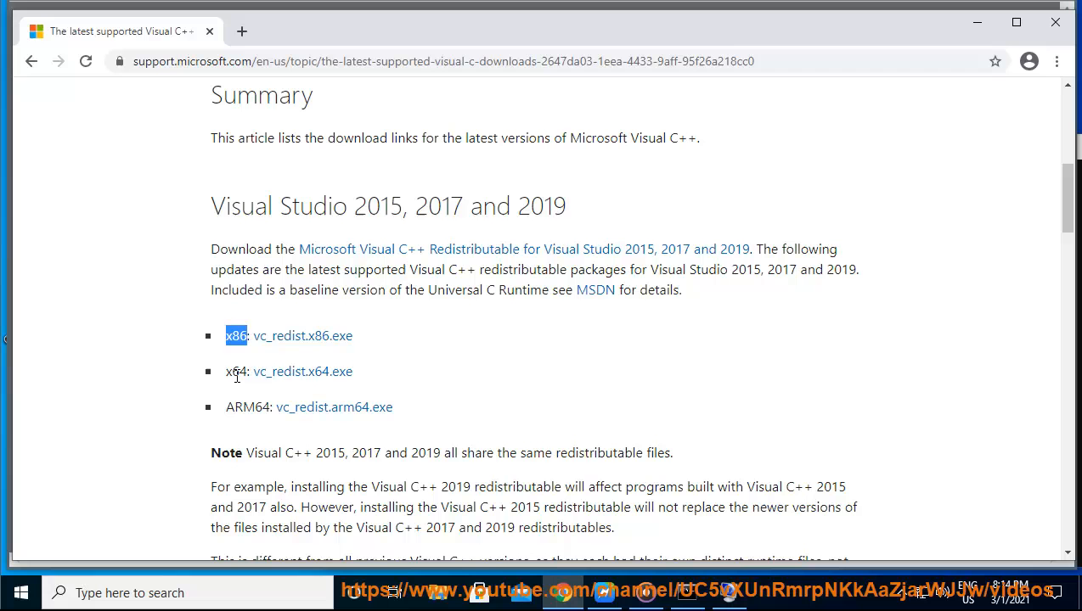
{"action": "double_click", "coordinate": [236, 370]}
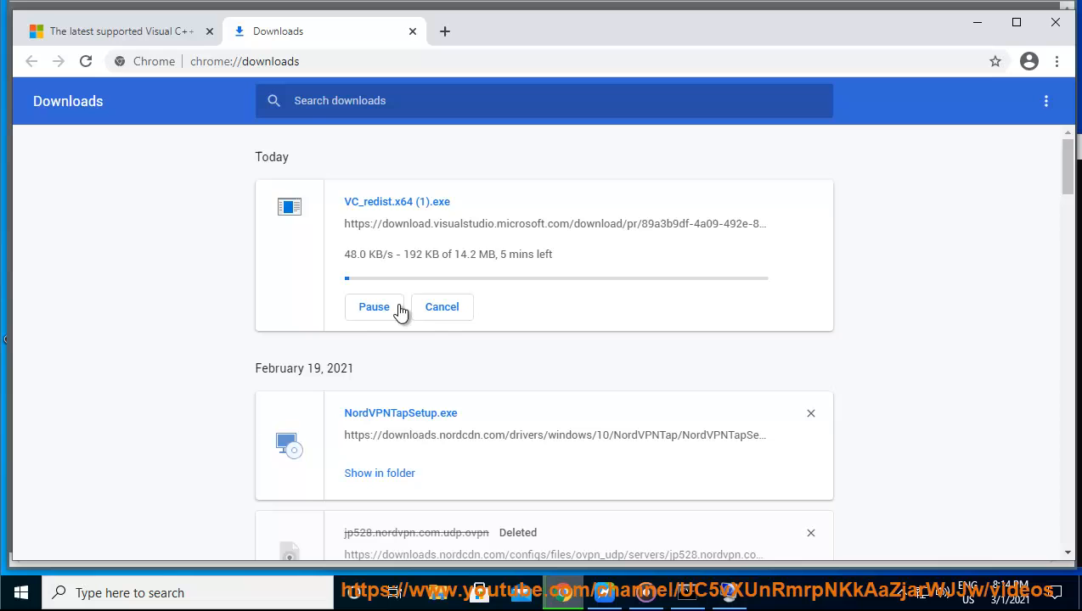
Pause the vc_redist.x64.exe download and exit Chrome despite the unfinished download
{"action": "left_click", "coordinate": [374, 306]}
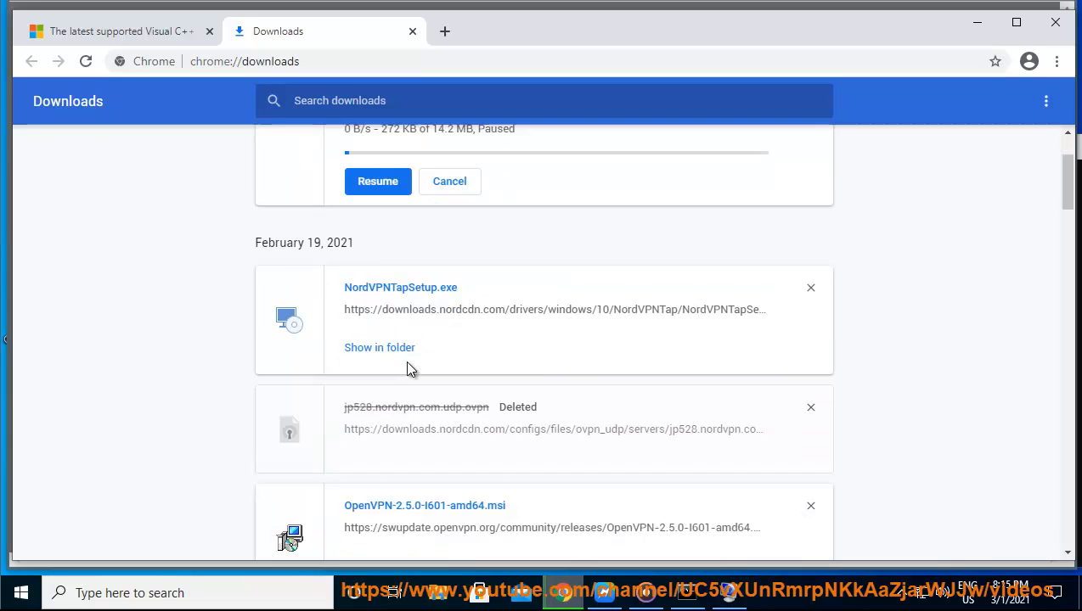
{"action": "scroll", "scroll_direction": "down", "scroll_amount": 3}
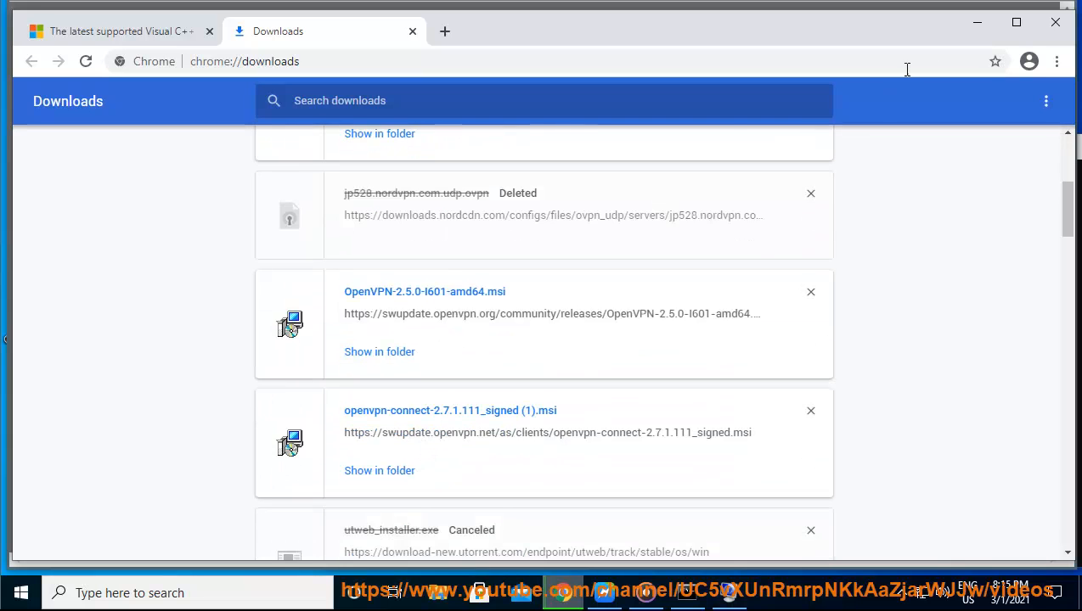
{"action": "left_click", "coordinate": [1054, 22]}
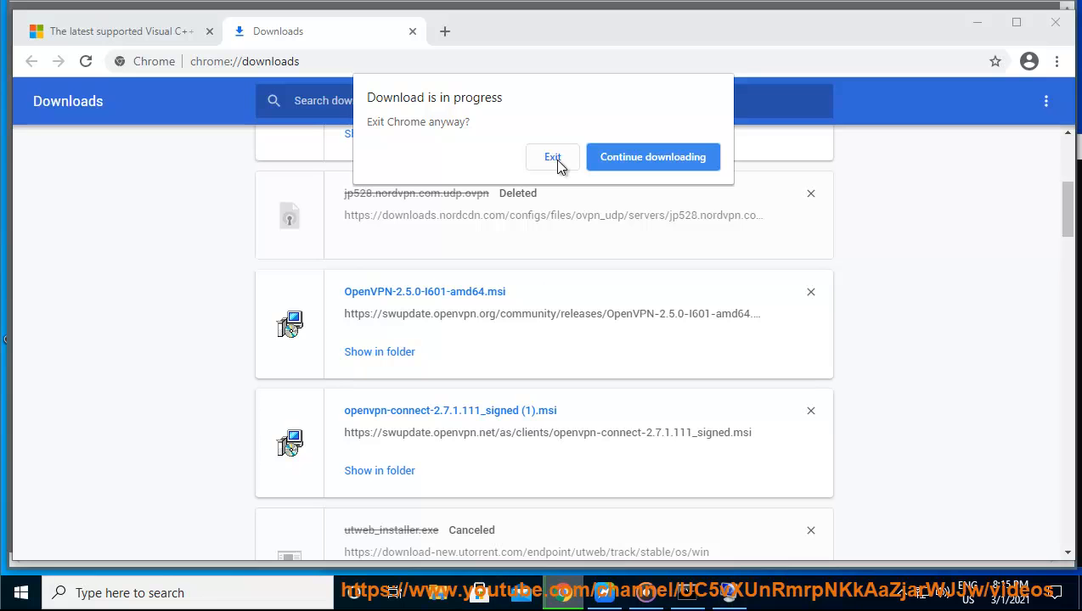
{"action": "left_click", "coordinate": [554, 156]}
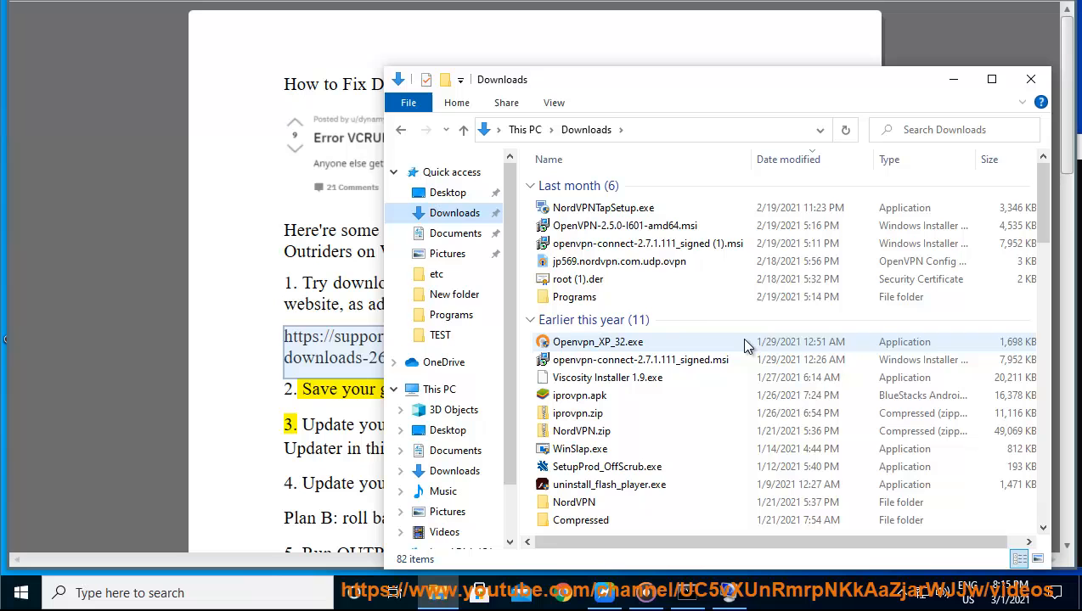
Run vcredist_x64.exe from the Downloads folder
{"action": "left_click", "coordinate": [618, 261]}
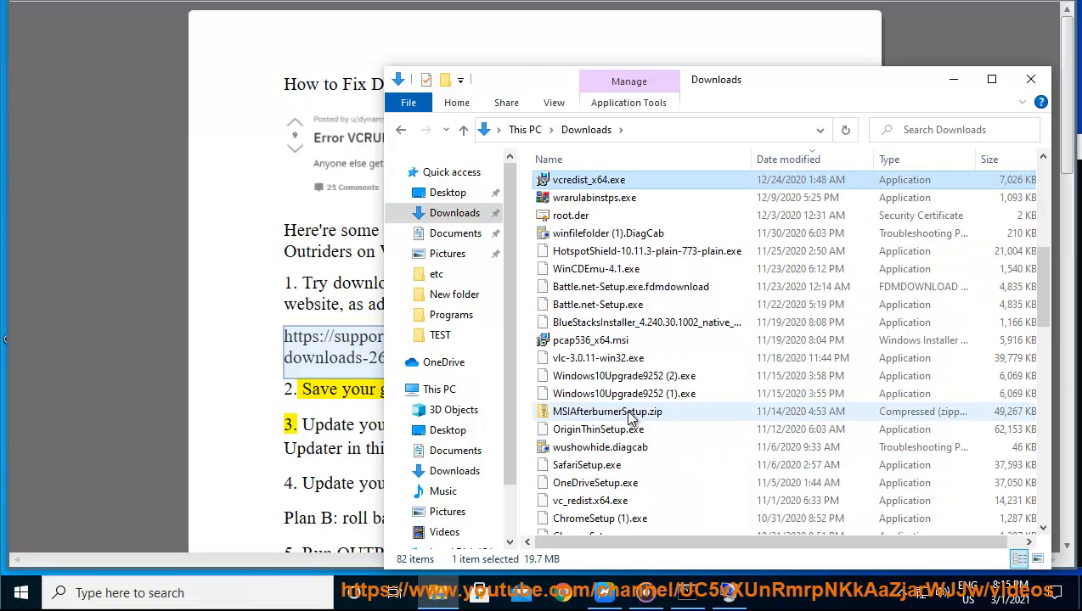
{"action": "left_click", "coordinate": [588, 180]}
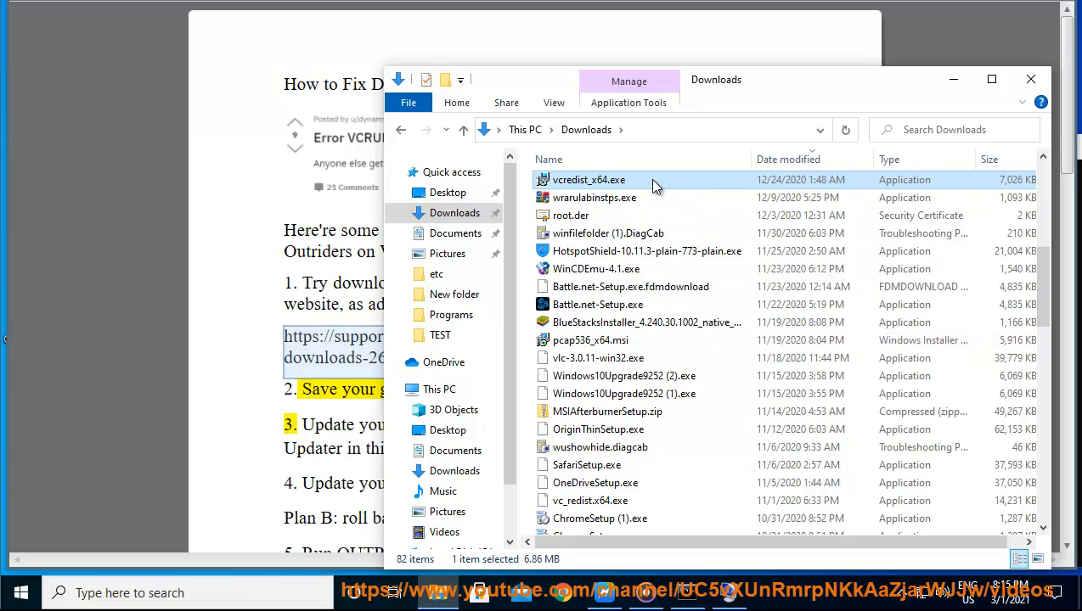
{"action": "double_click", "coordinate": [587, 180]}
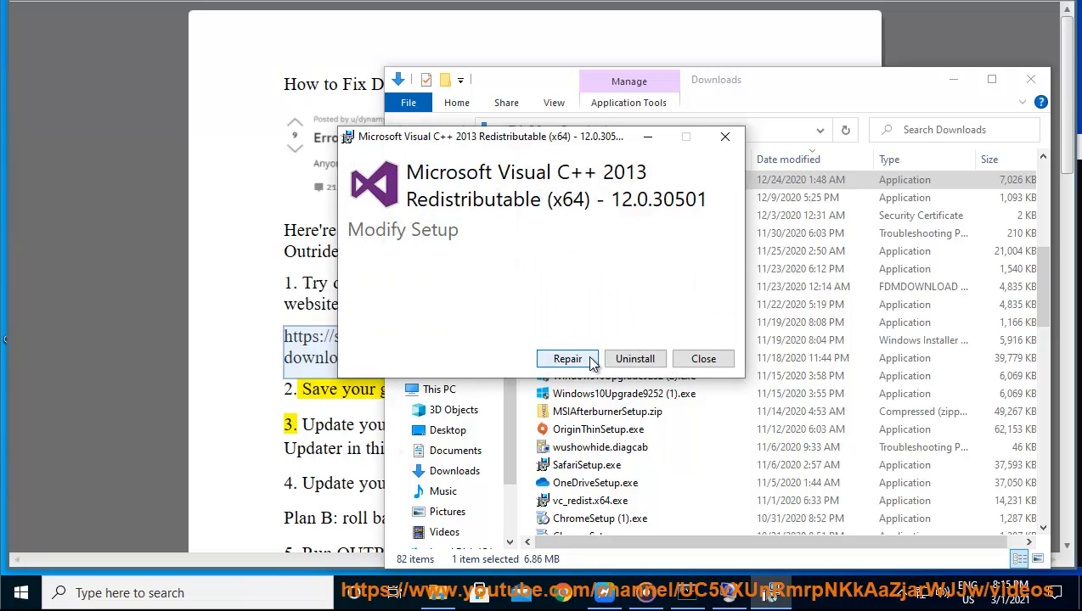
Repair the existing Visual C++ 2013 x64 installation from the Modify Setup dialog
{"action": "left_click", "coordinate": [703, 358]}
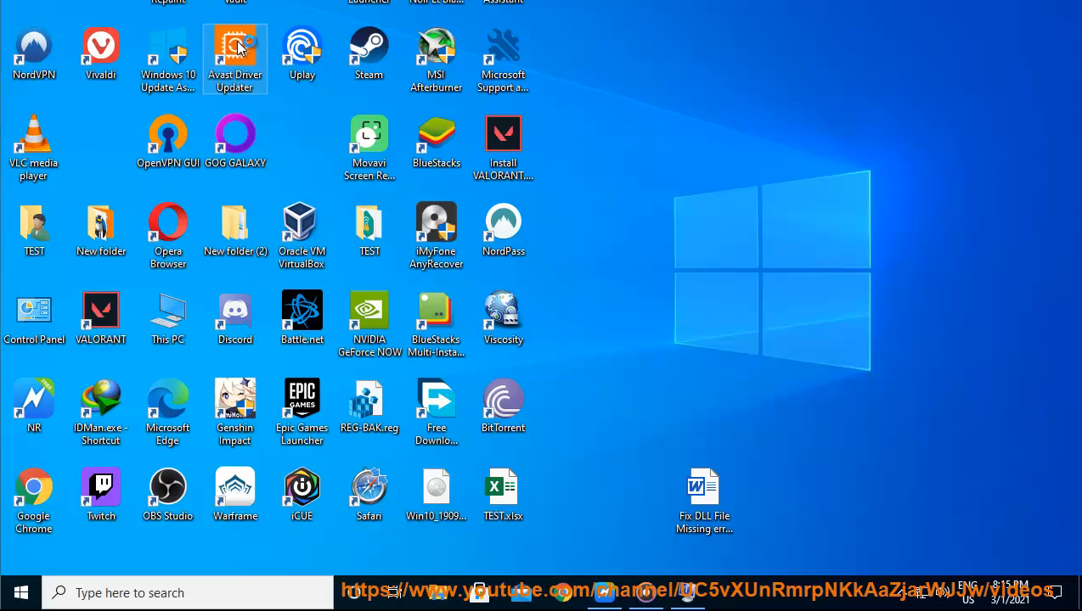
Launch Avast Driver Updater from the desktop and scroll the guide back to Plan B
{"action": "double_click", "coordinate": [234, 52]}
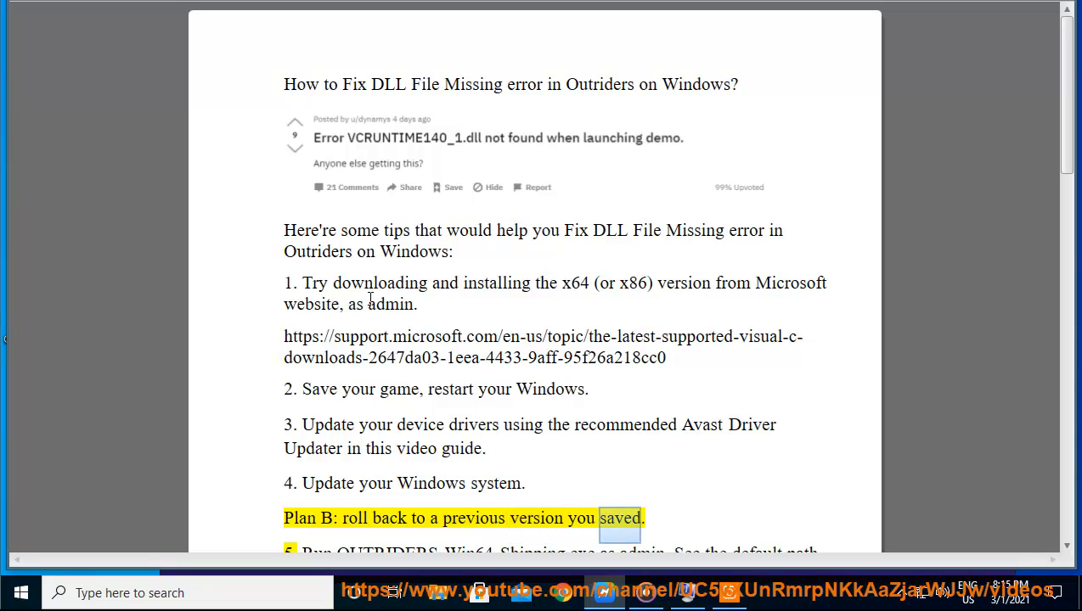
{"action": "scroll", "scroll_direction": "up", "scroll_amount": 3}
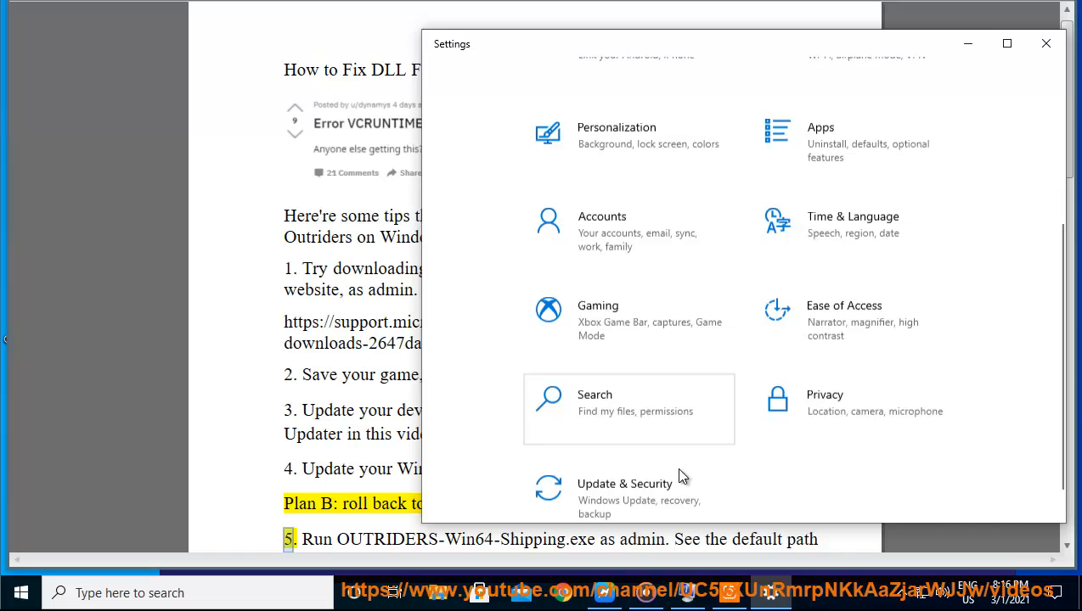
Check Windows Update under Update & Security, view Recovery, and postpone the NordVPN prompt
{"action": "left_click", "coordinate": [625, 496]}
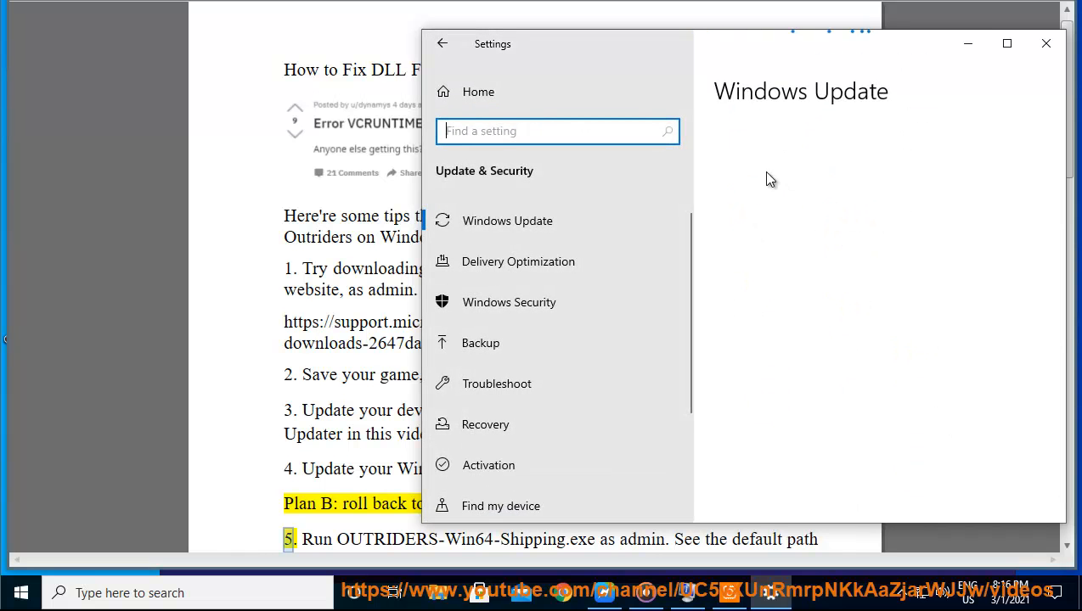
{"action": "left_click", "coordinate": [506, 221]}
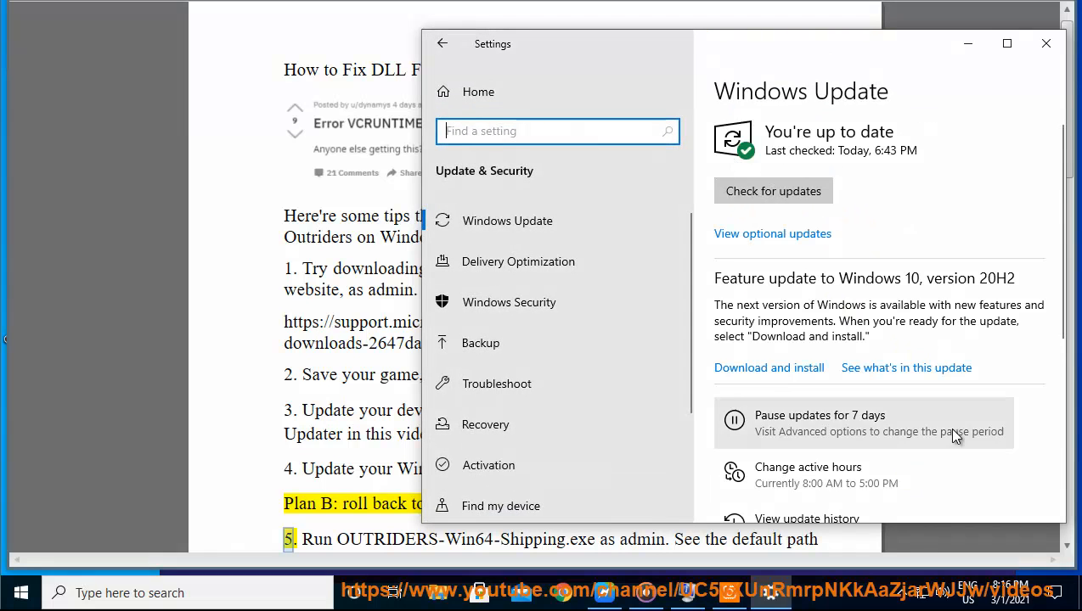
{"action": "left_click", "coordinate": [485, 425]}
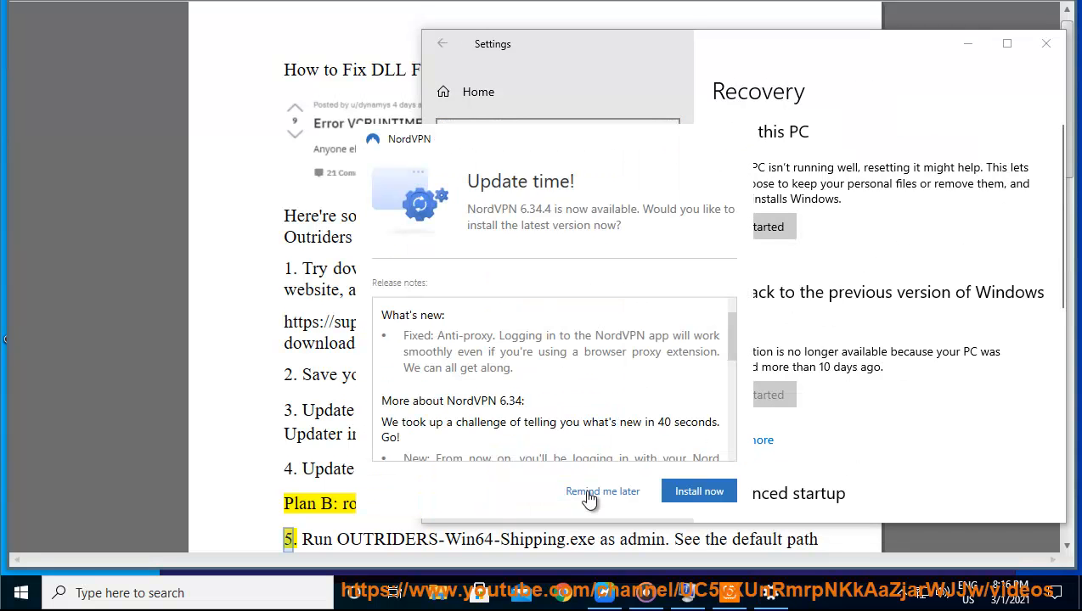
{"action": "left_click", "coordinate": [601, 490]}
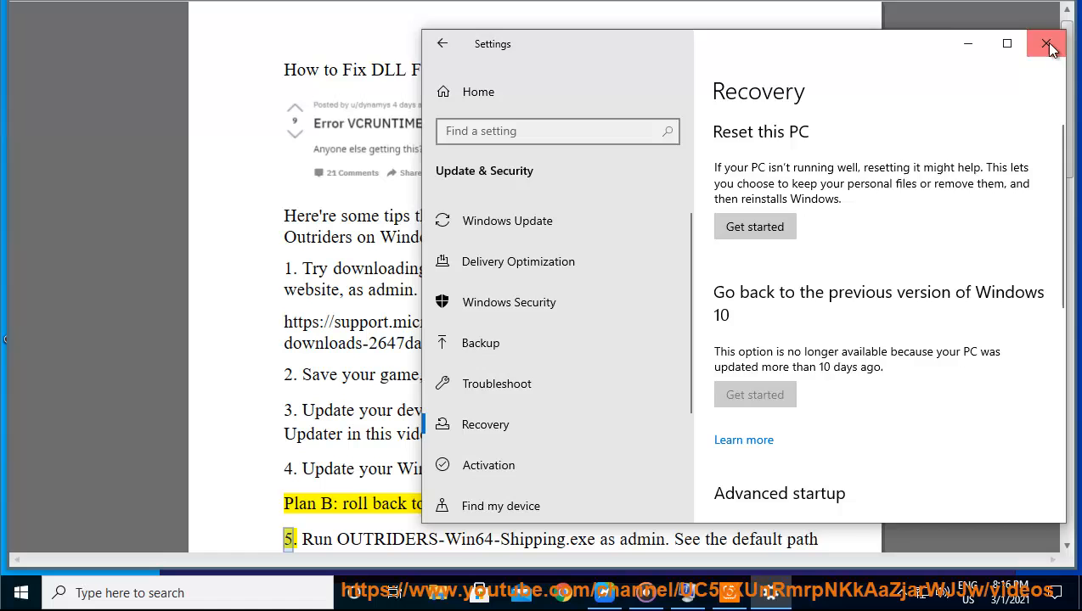
Close Settings and scroll the guide to step 5's OUTRIDERS-Win64-Shipping.exe error screenshot
{"action": "left_click", "coordinate": [1045, 45]}
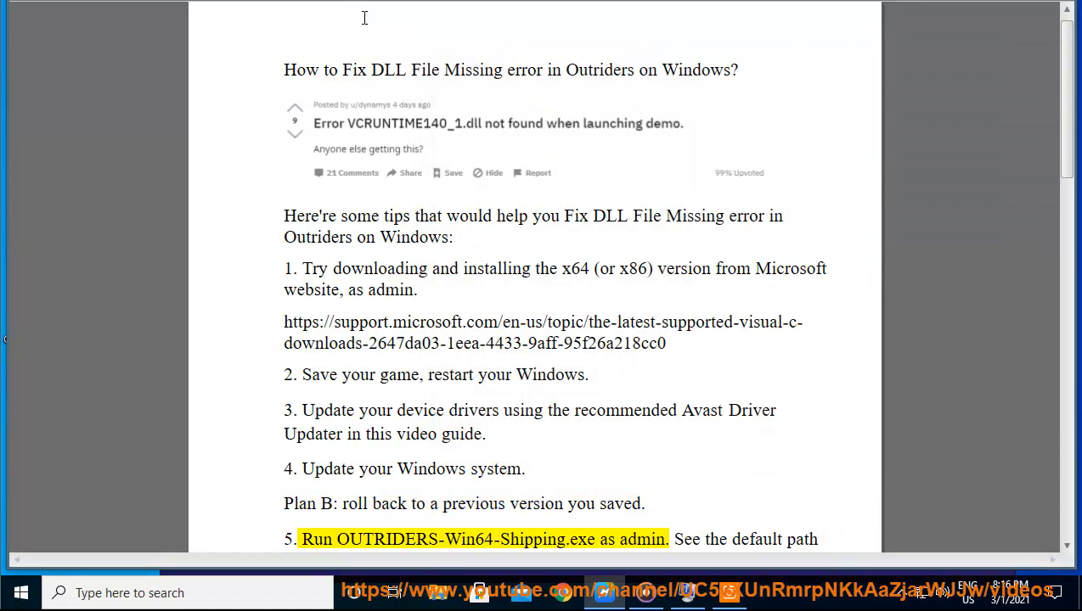
{"action": "scroll", "scroll_direction": "down", "scroll_amount": 3}
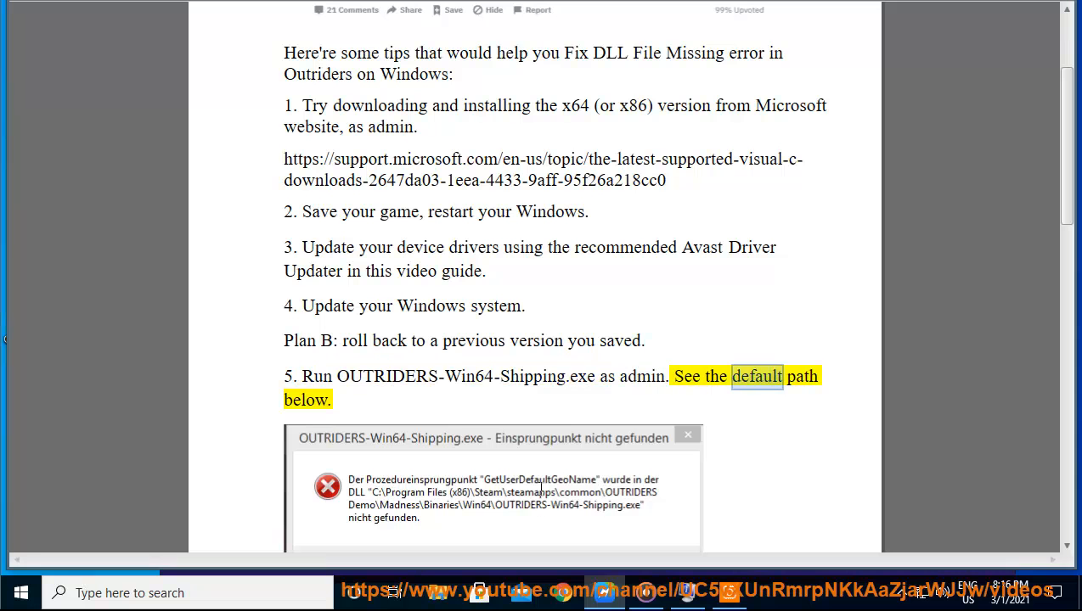
{"action": "scroll", "scroll_direction": "down", "scroll_amount": 3}
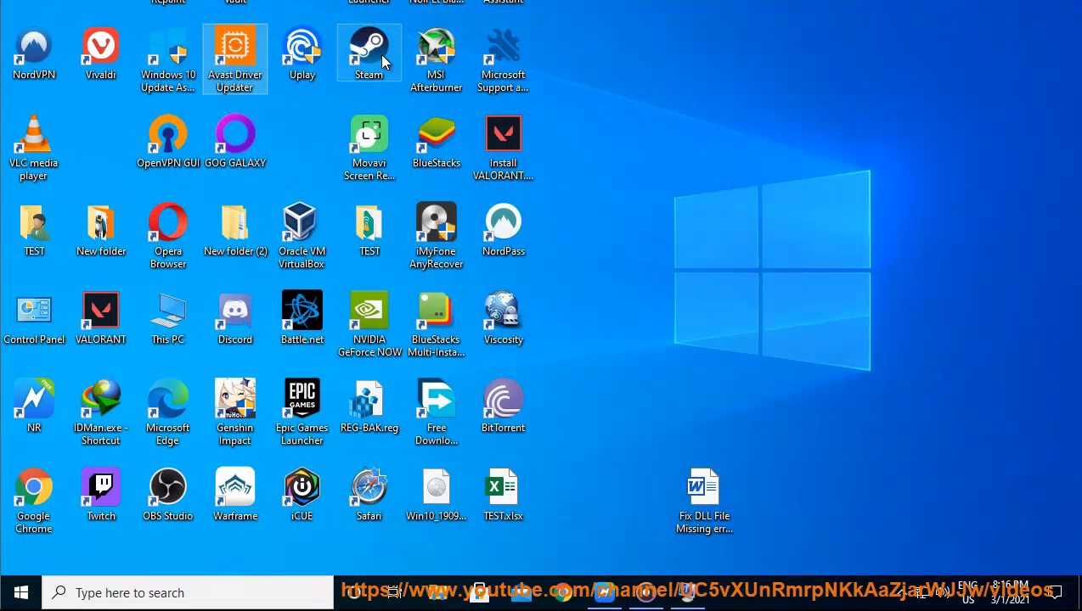
Browse to Local Disk (C:) > Program Files (x86) > Steam and enter the steamapps folder
{"action": "double_click", "coordinate": [368, 51]}
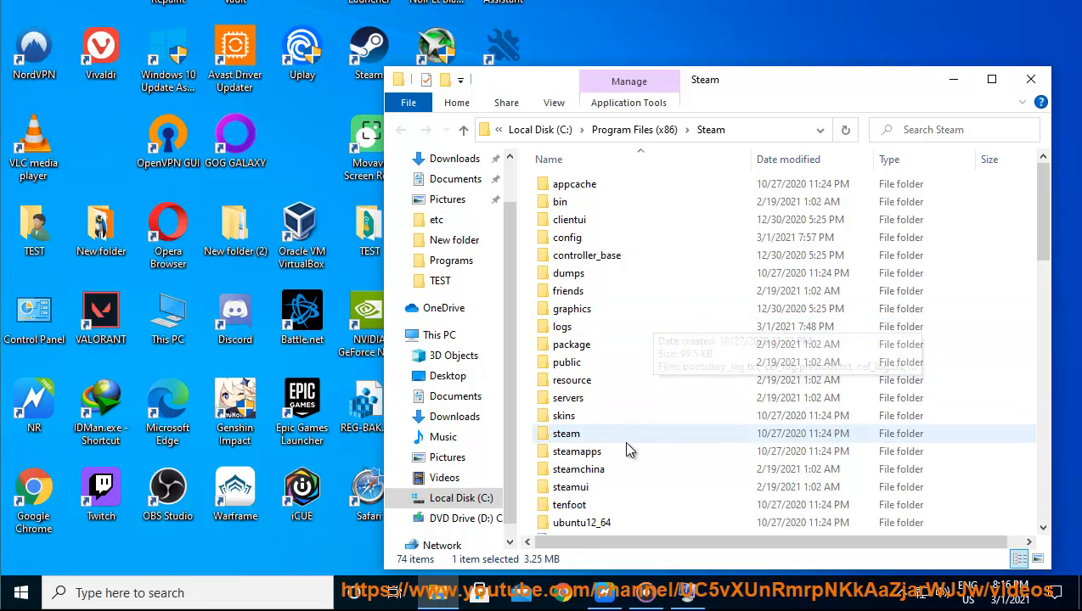
{"action": "double_click", "coordinate": [577, 452]}
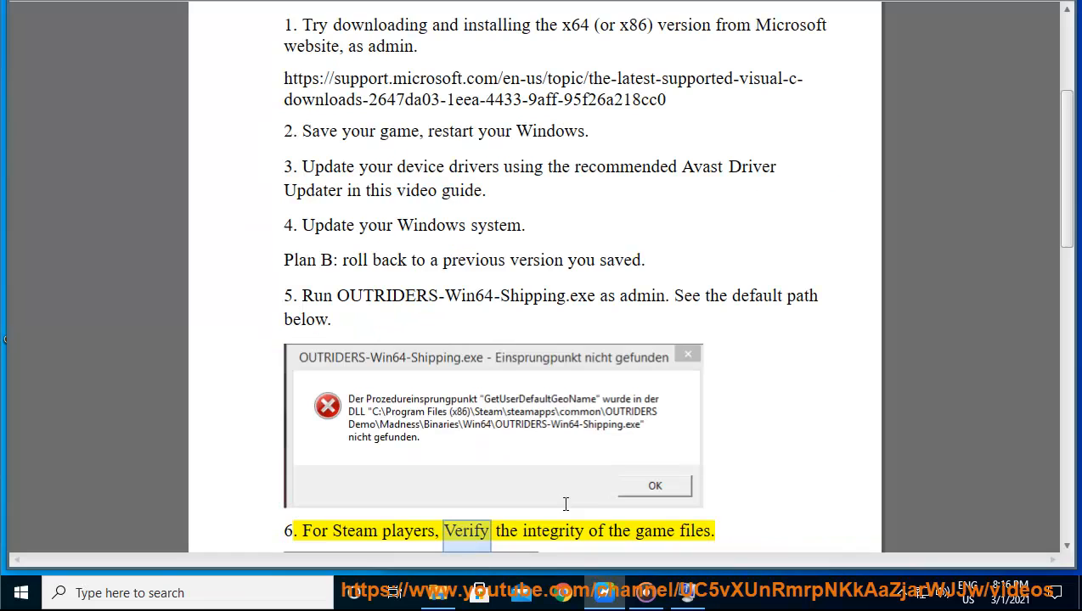
{"action": "mouse_move", "coordinate": [648, 428]}
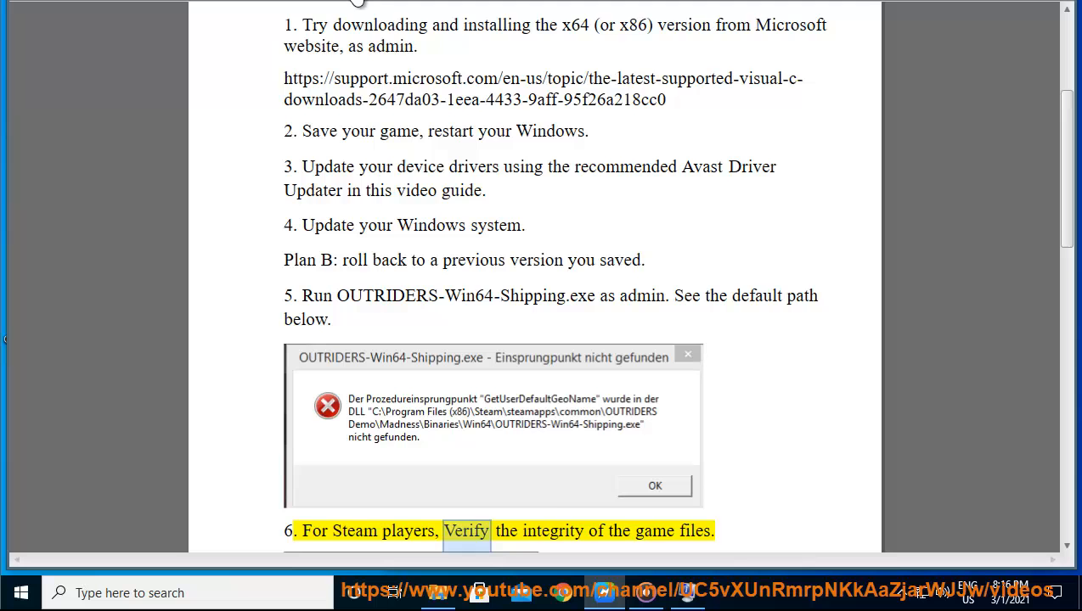
Scroll the guide to step 6, verifying the integrity of the game files on Steam
{"action": "scroll", "scroll_direction": "down", "scroll_amount": 3}
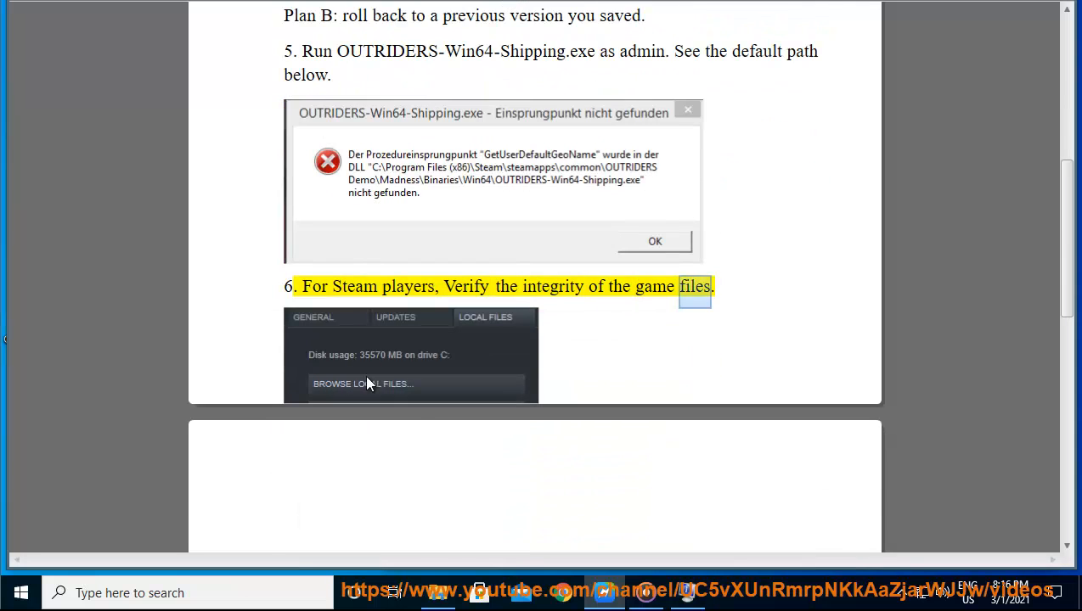